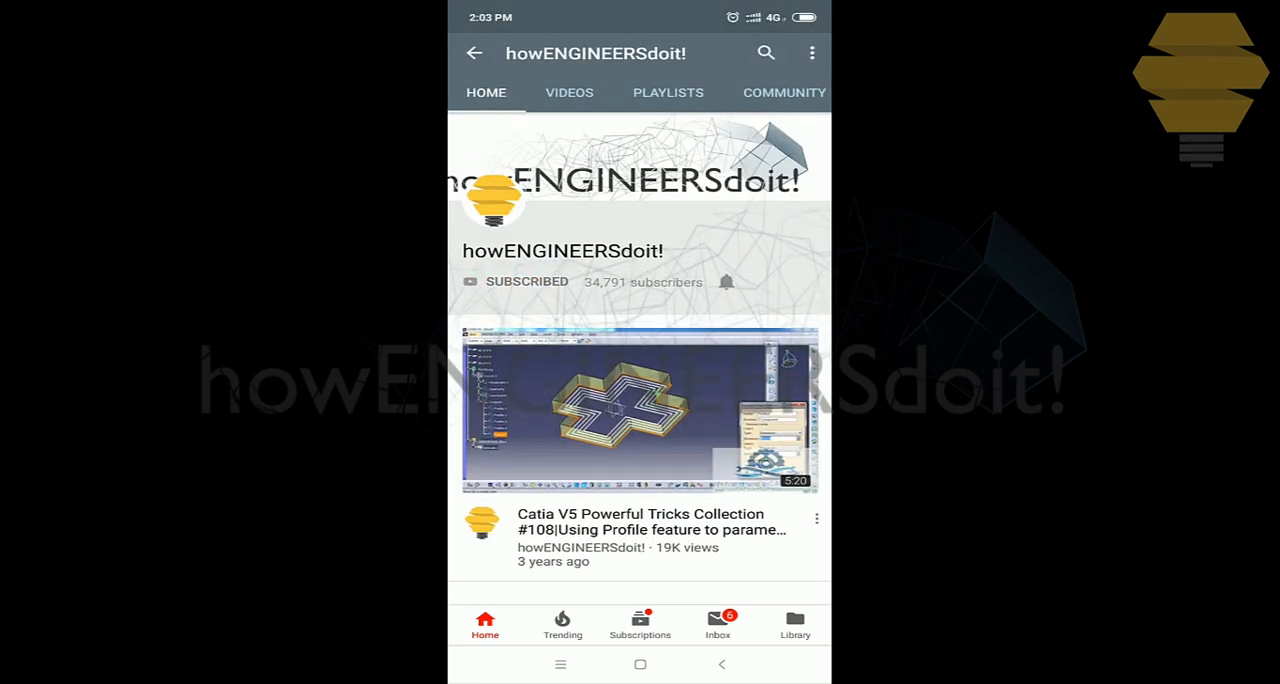
Step: Advance the photo viewer to render2.jpg, the second lattice ball render
left_click(726, 281)
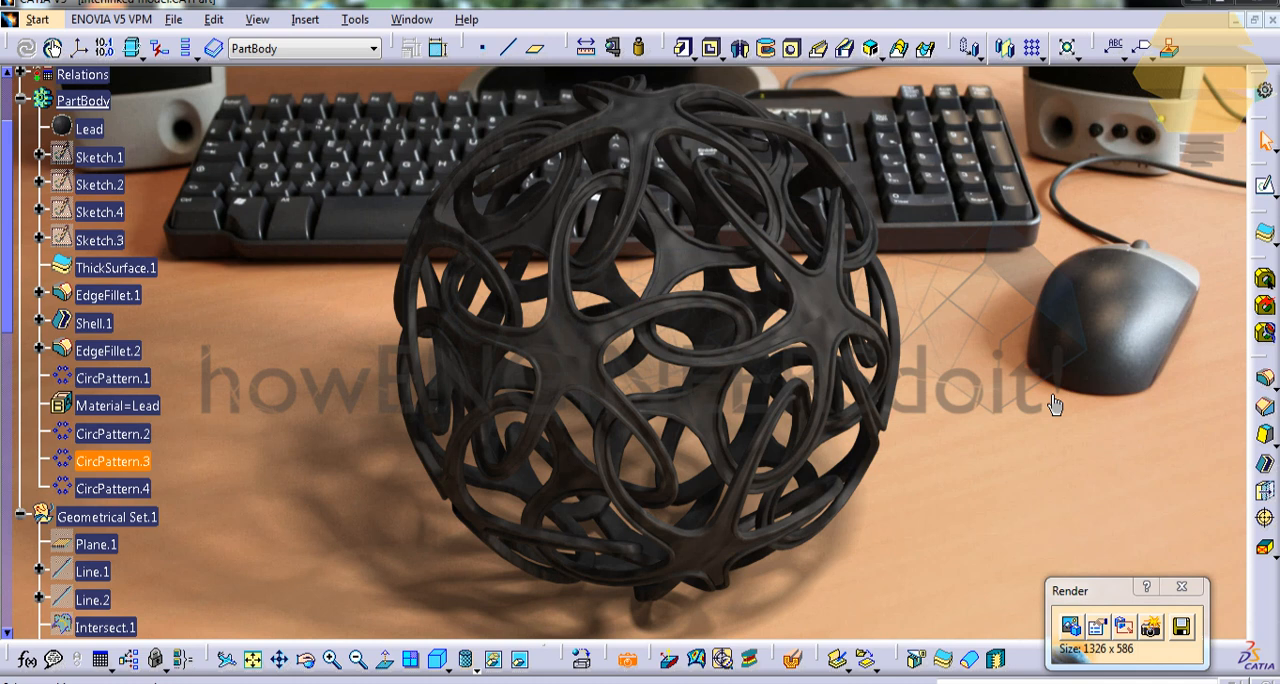
mouse_move(452, 168)
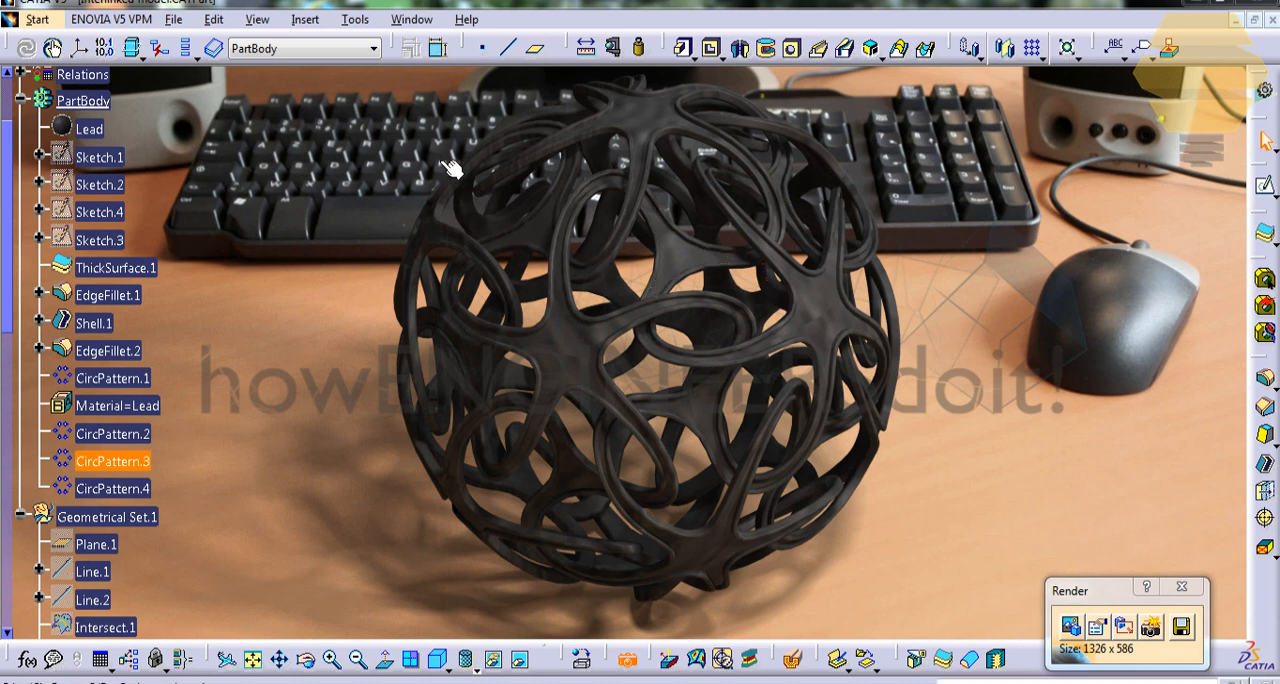
mouse_move(930, 240)
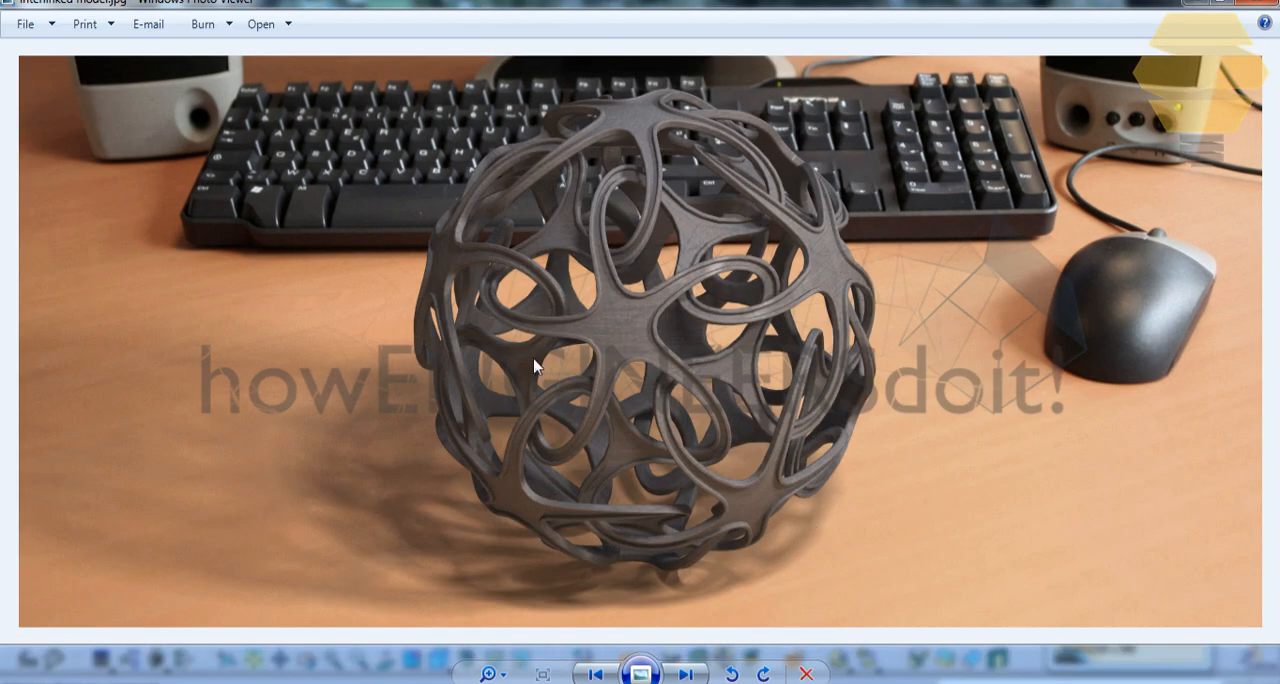
left_click(687, 672)
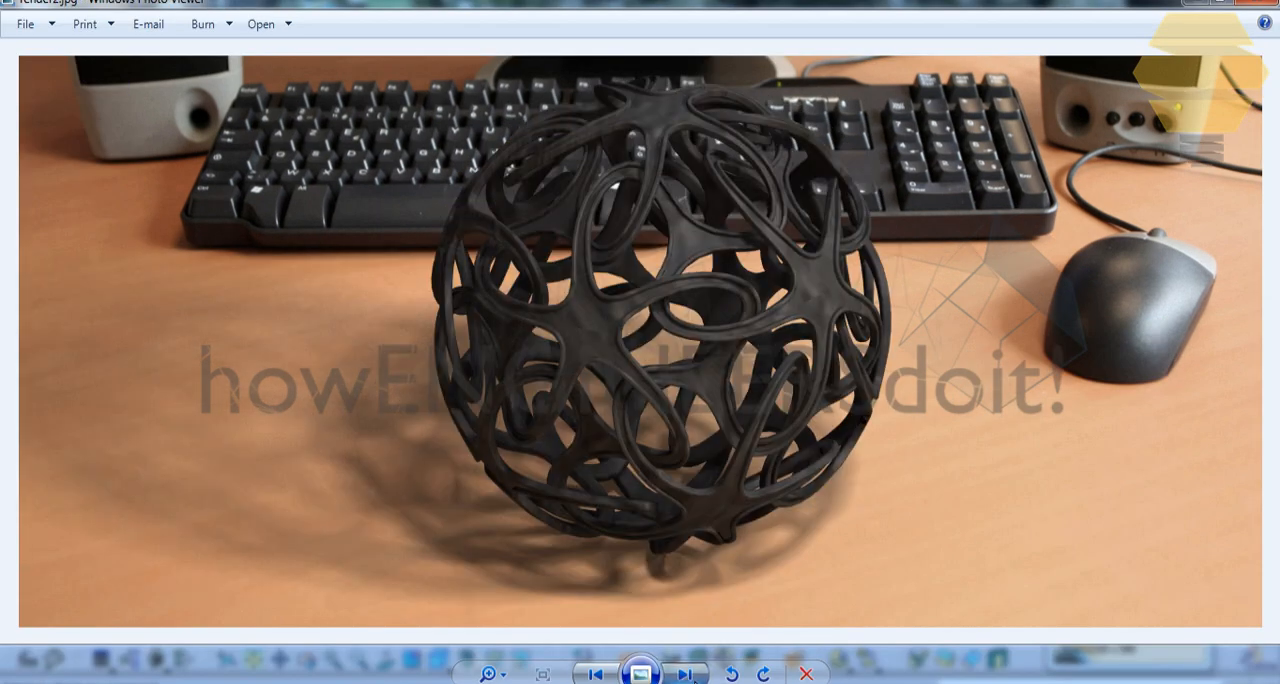
left_click(687, 673)
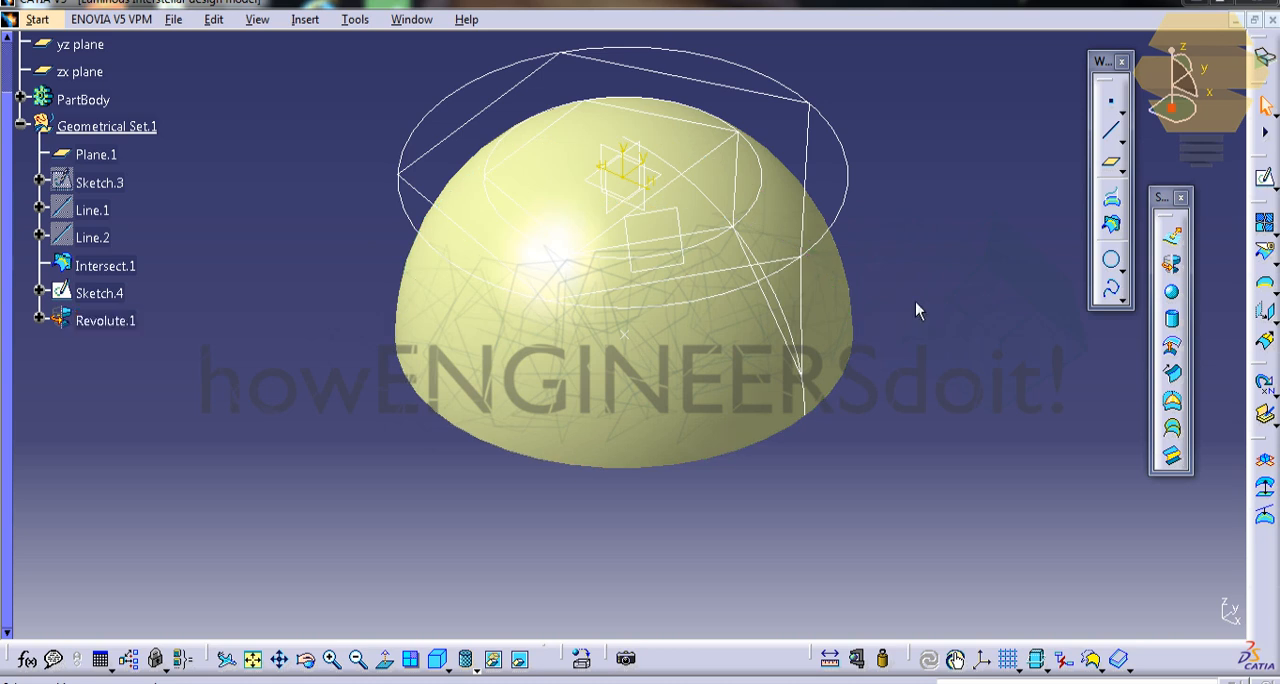
mouse_move(252, 121)
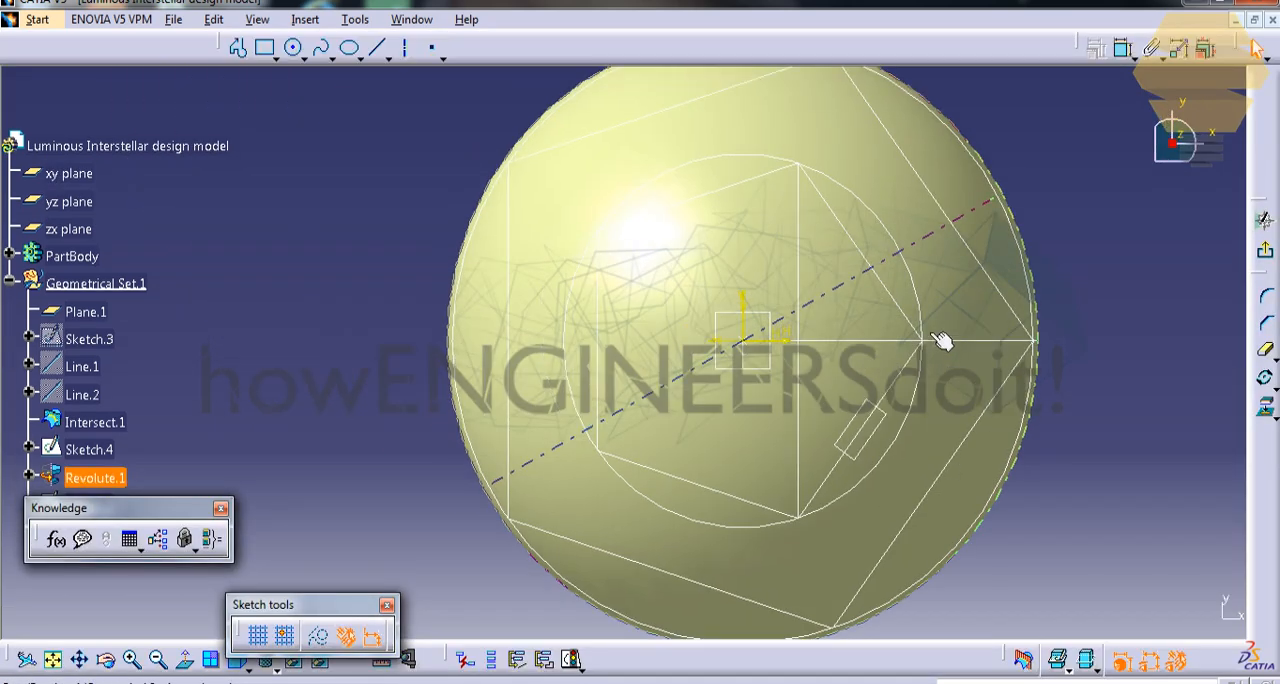
Step: Place the circle at the sketch origin and fix its diameter at 40
left_click(293, 48)
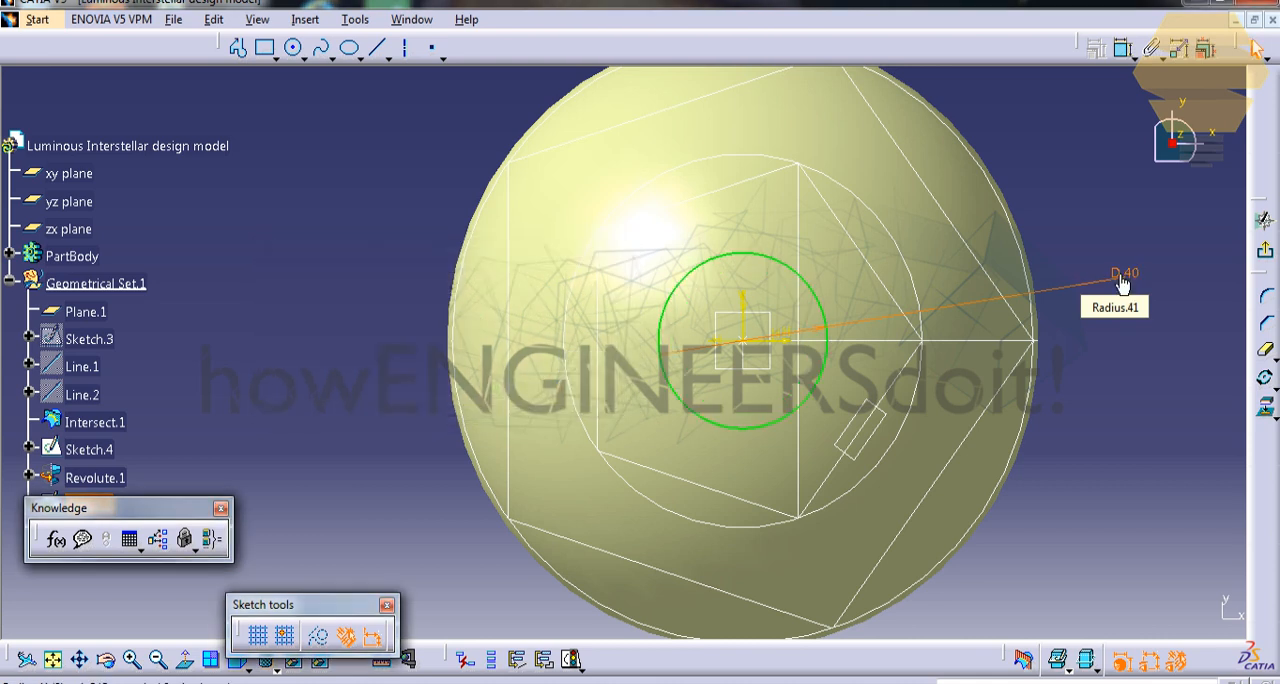
left_click(71, 256)
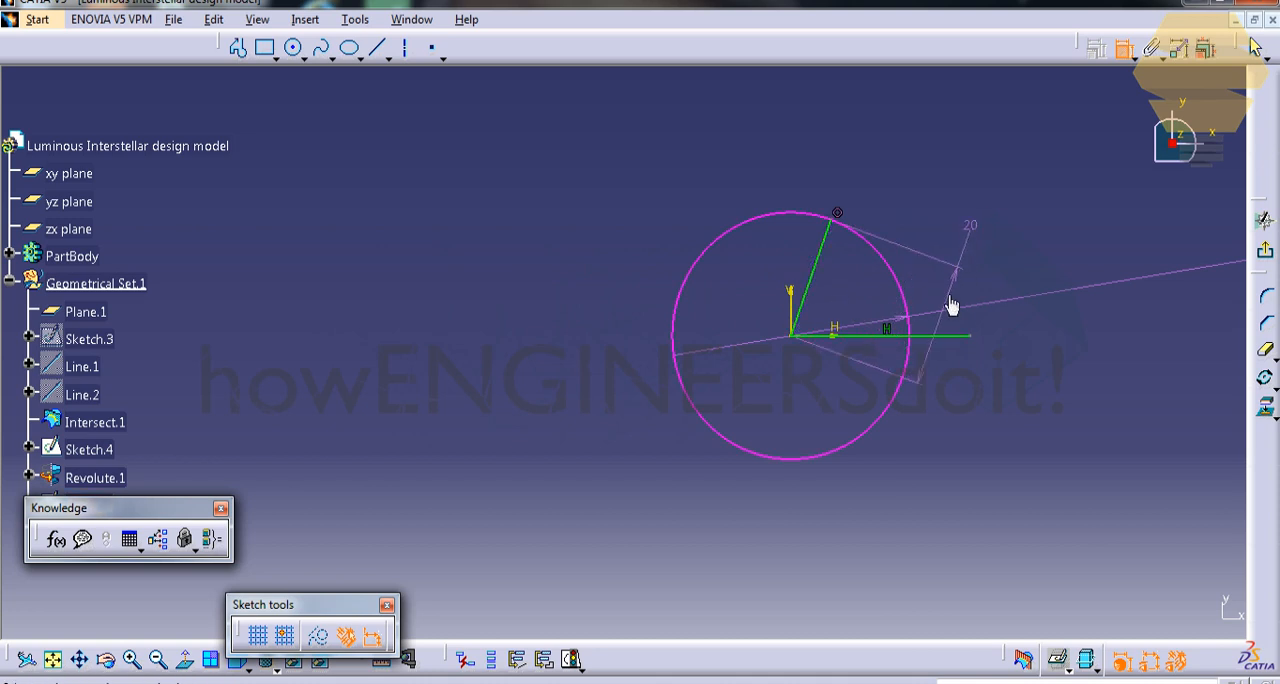
Step: Delete the 20 length dimension and set the angle between the two lines to 72°
right_click(950, 305)
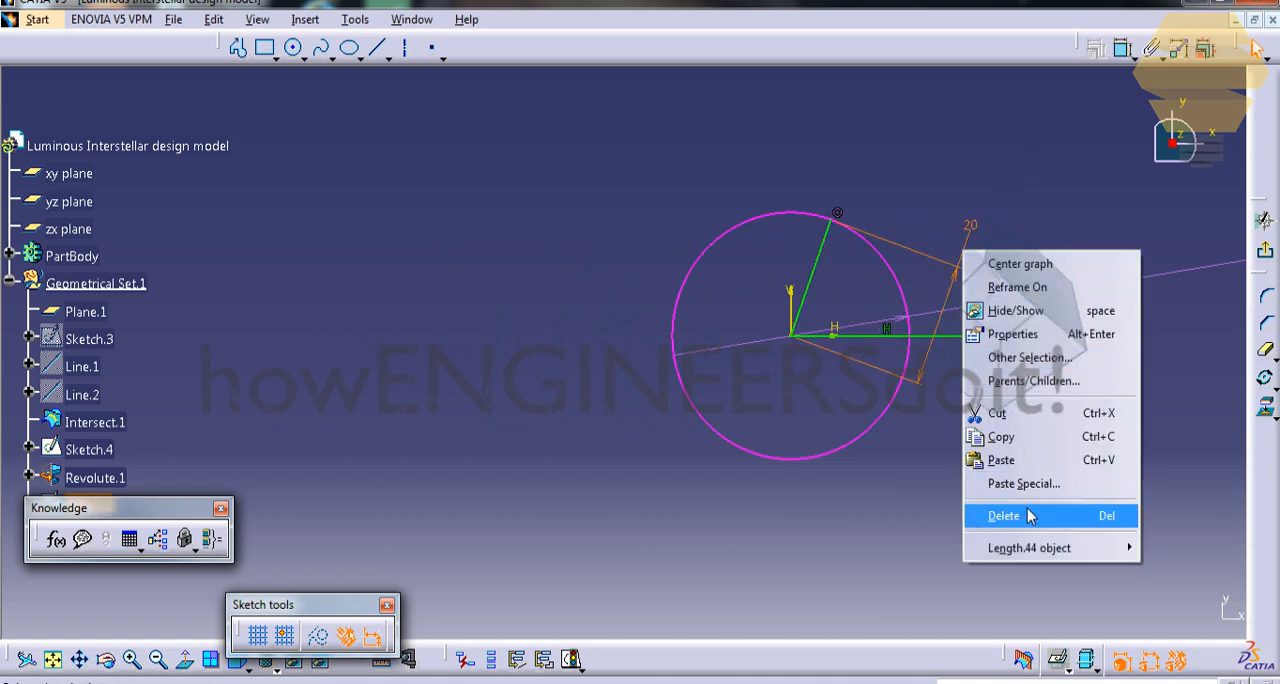
left_click(1003, 515)
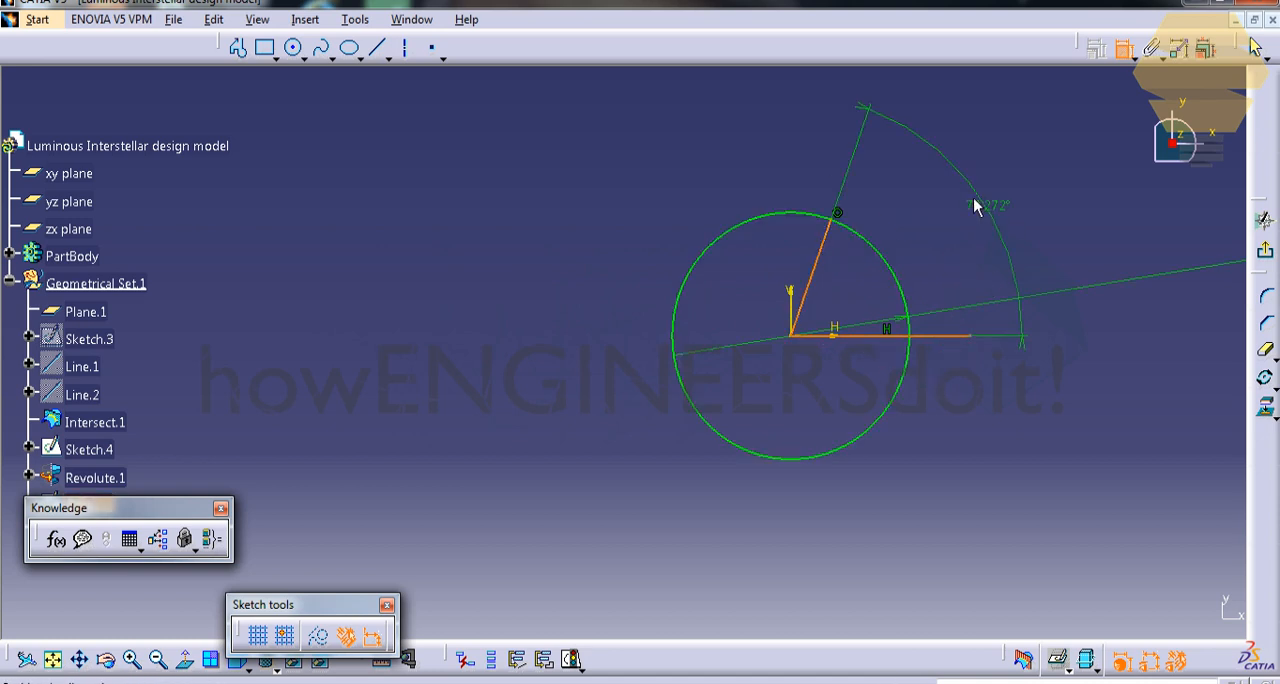
double_click(990, 205)
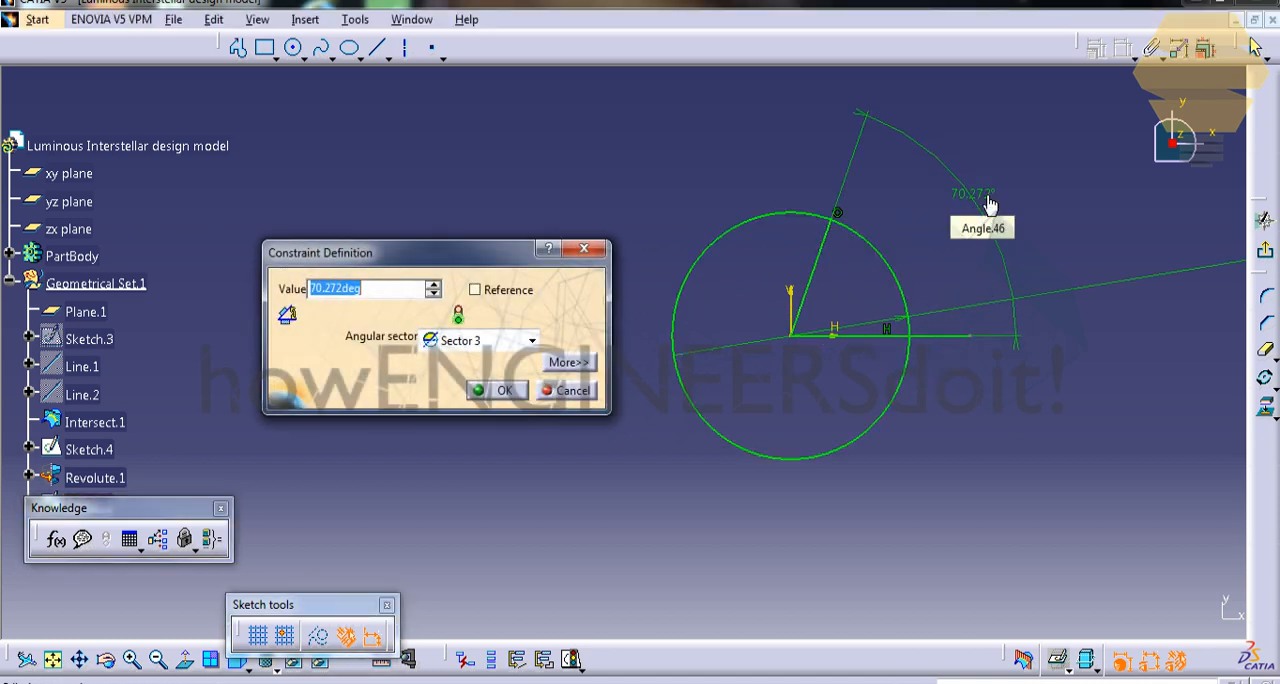
left_click(504, 390)
type("1.2")
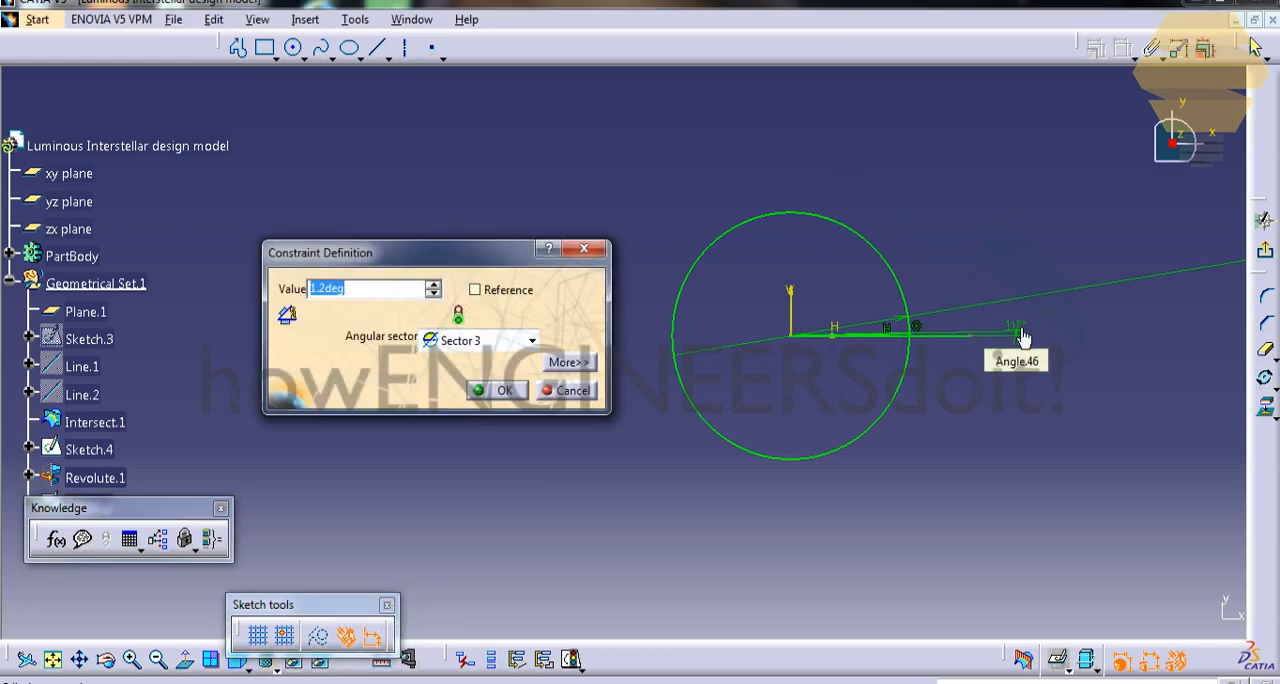
left_click(504, 390)
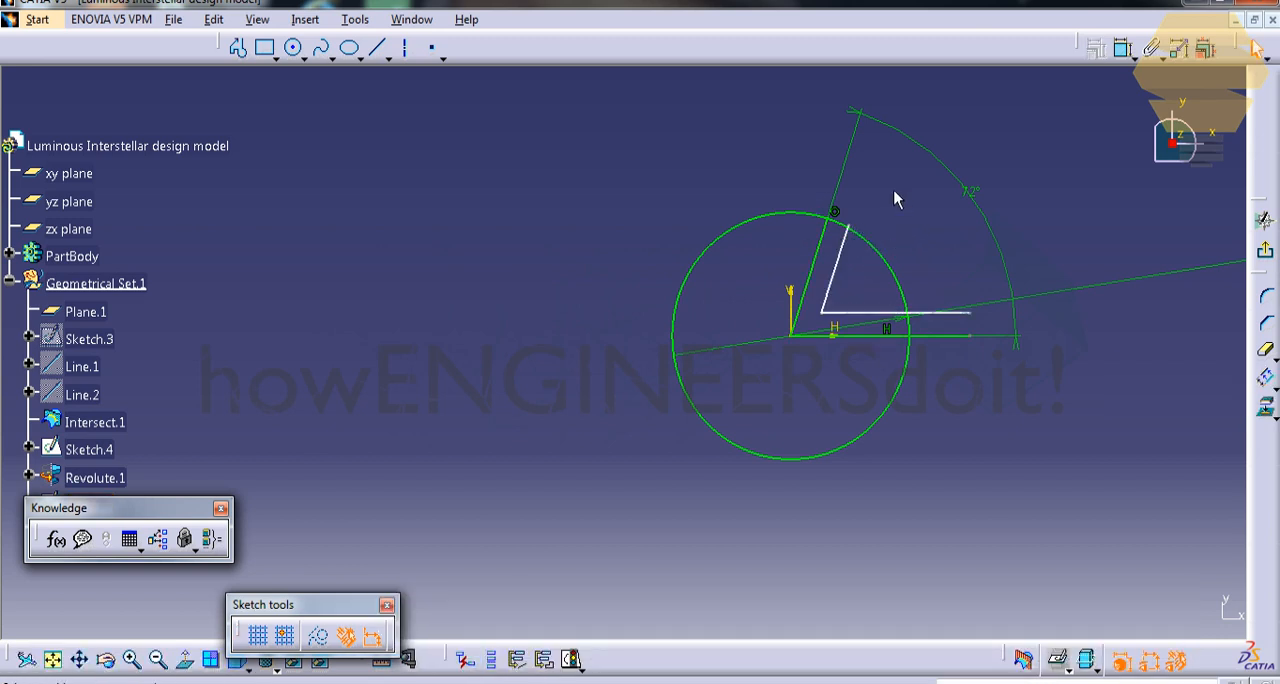
mouse_move(1110, 96)
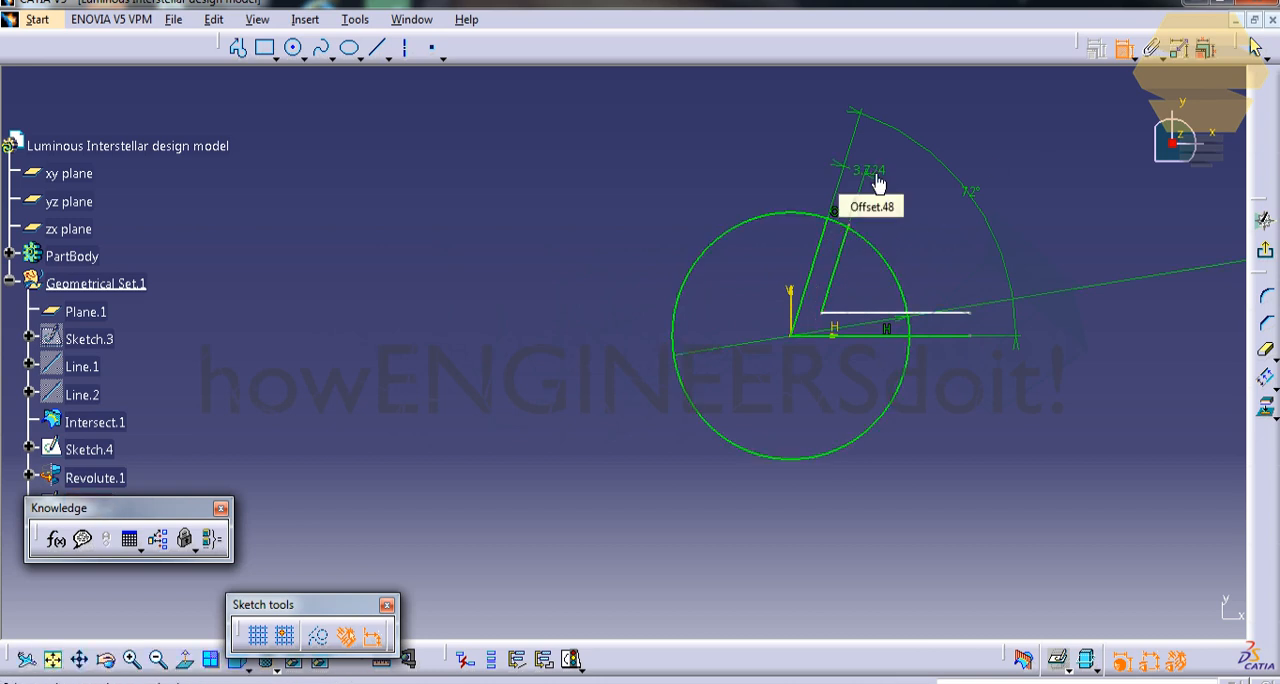
Step: Set both offset line distances to 3 mm
double_click(870, 188)
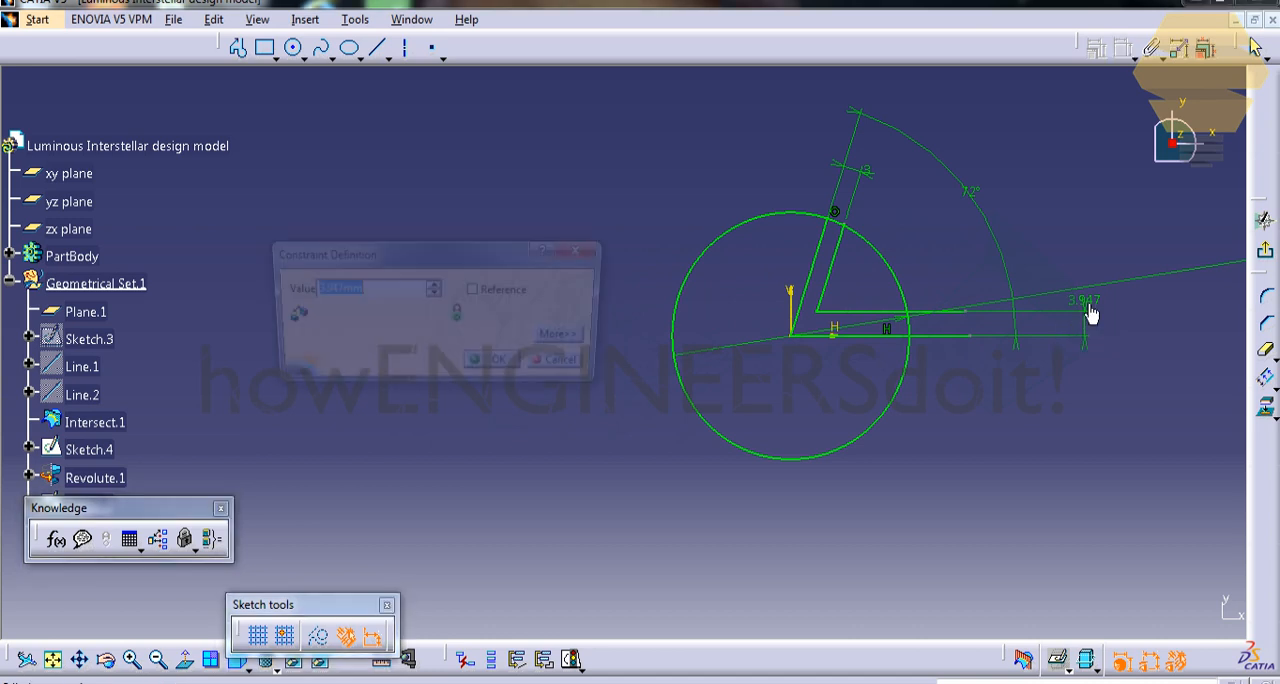
left_click(490, 358)
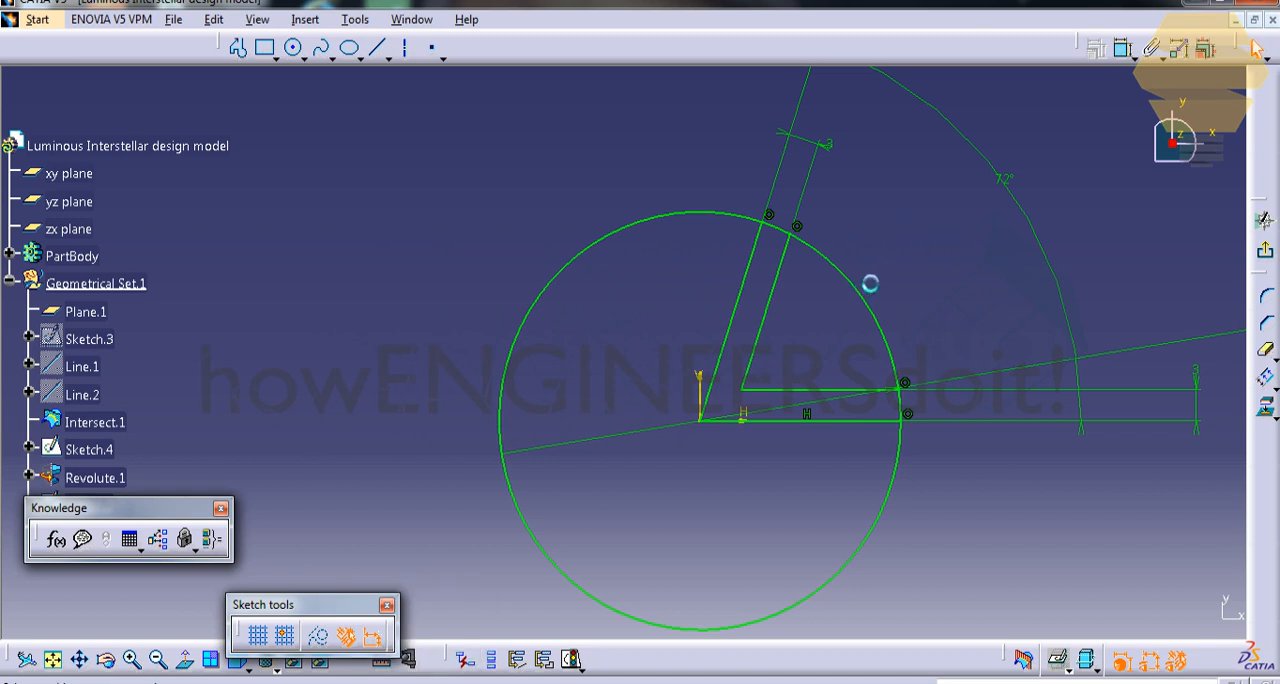
mouse_move(983, 247)
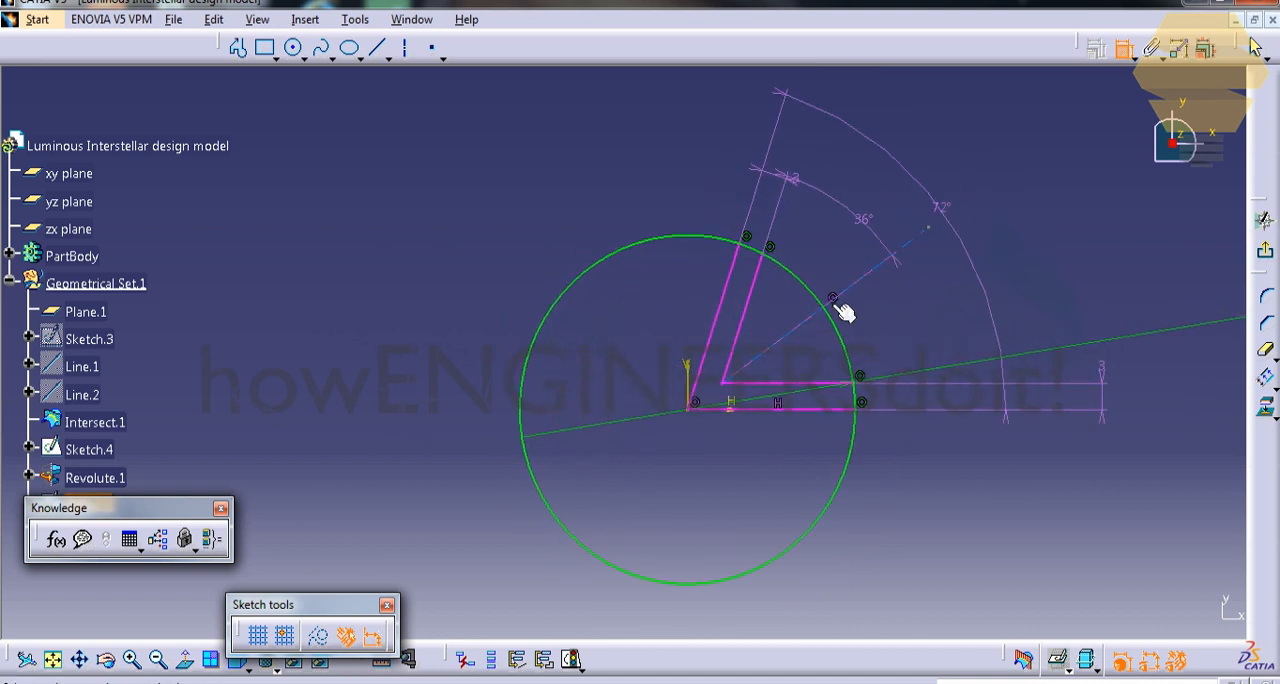
Step: Turn the wedge lines into construction geometry and set the new angle to 18°
right_click(835, 300)
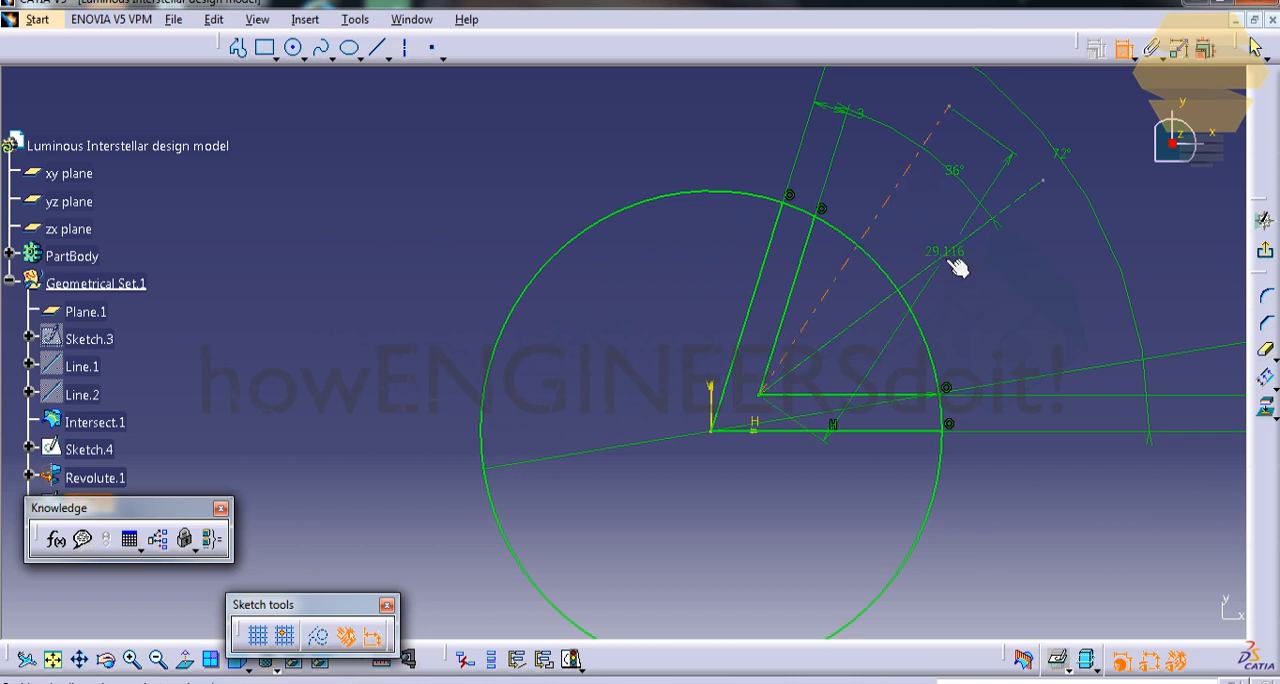
double_click(943, 250)
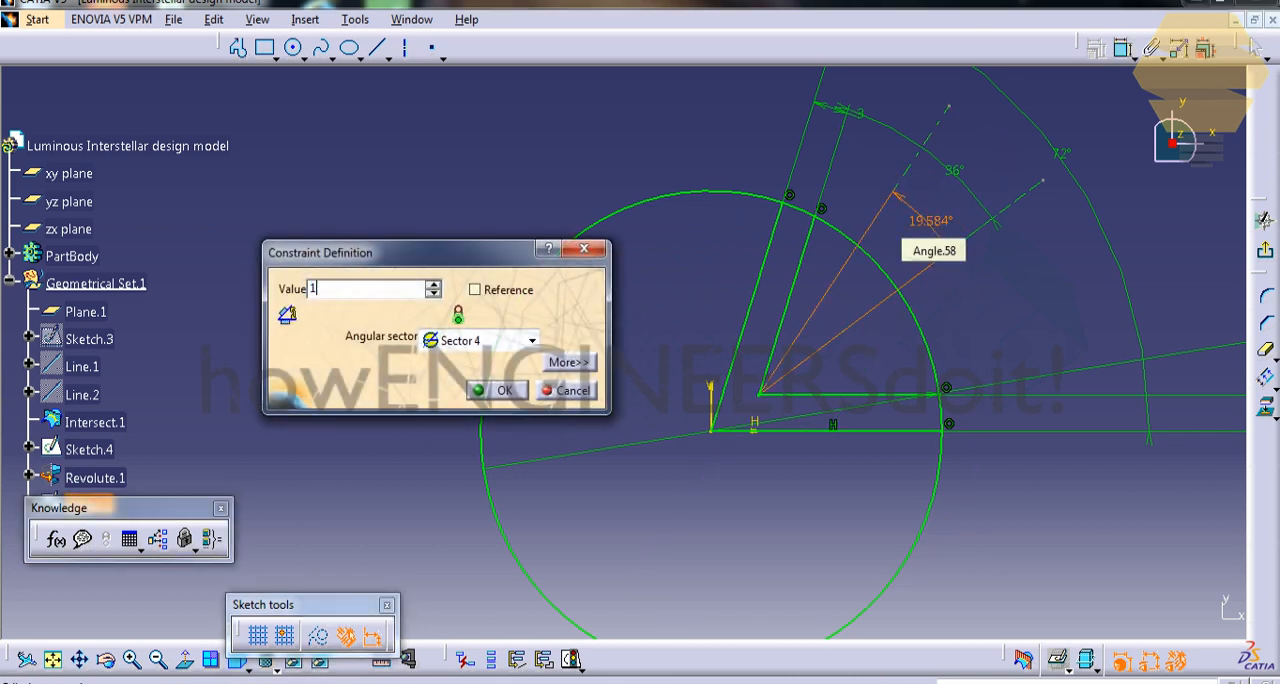
left_click(504, 390)
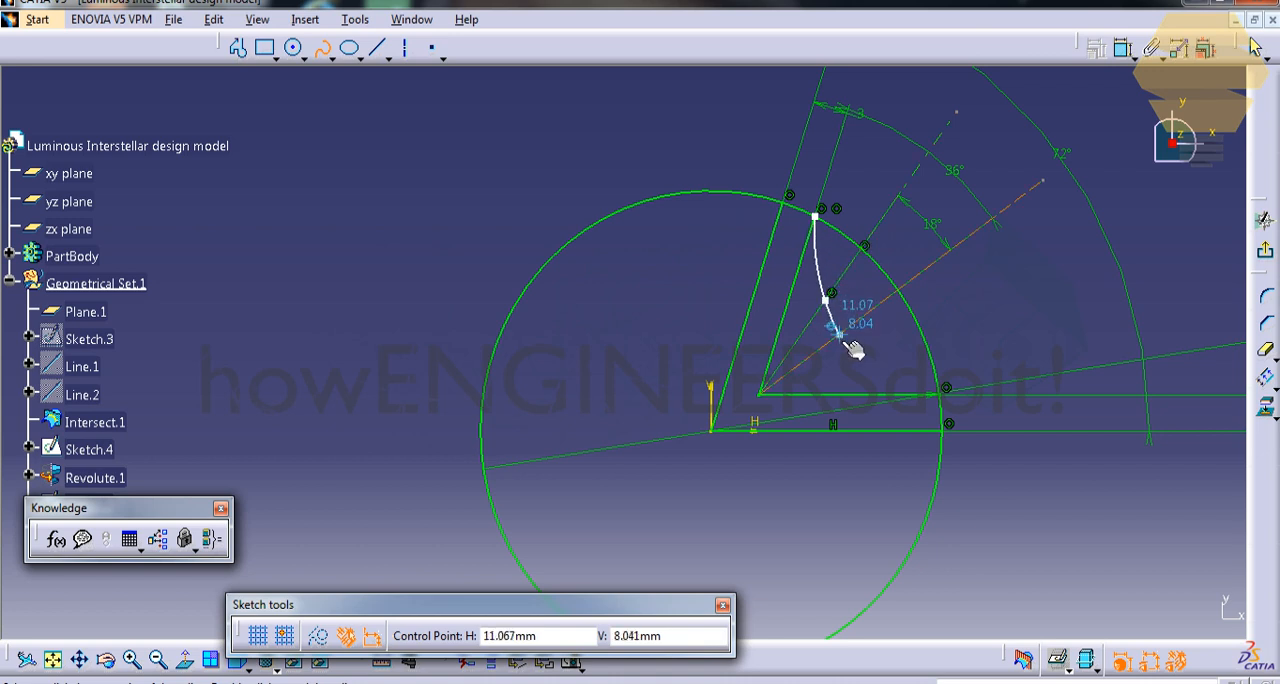
Step: Draw the spline through the wedge to the lower line and make its point dimension a reference
left_click_drag(835, 332, 935, 397)
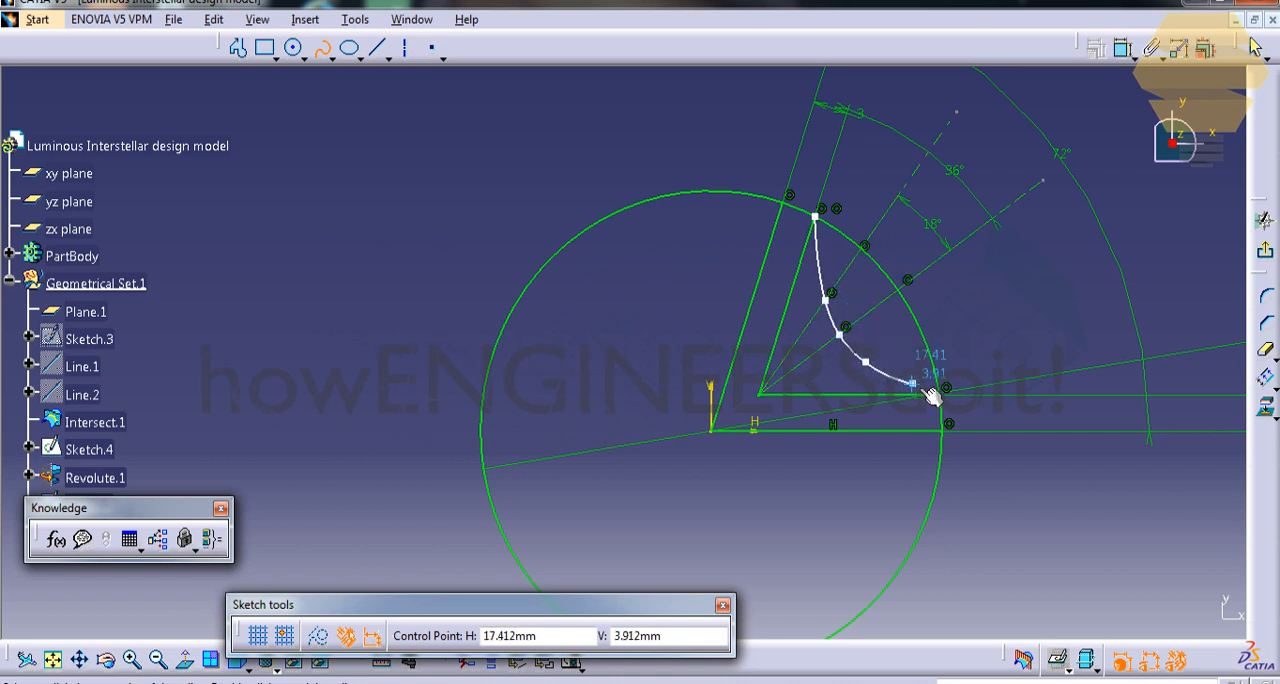
left_click_drag(930, 395, 945, 405)
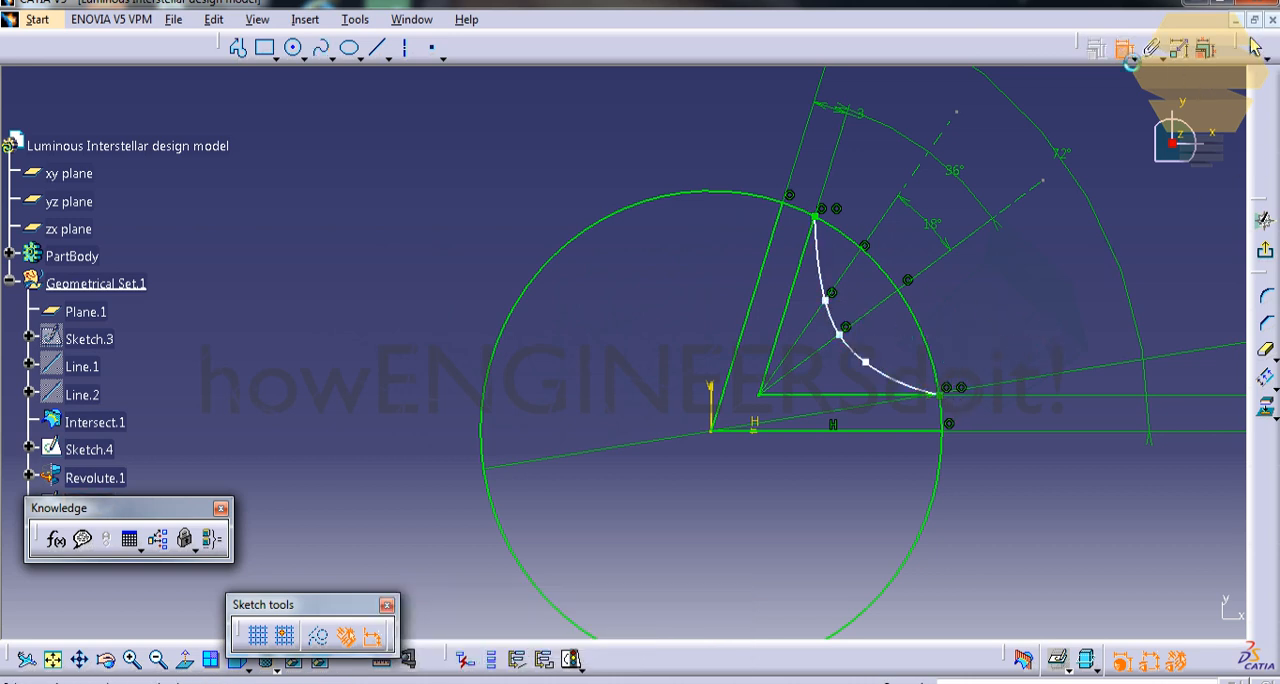
mouse_move(828, 295)
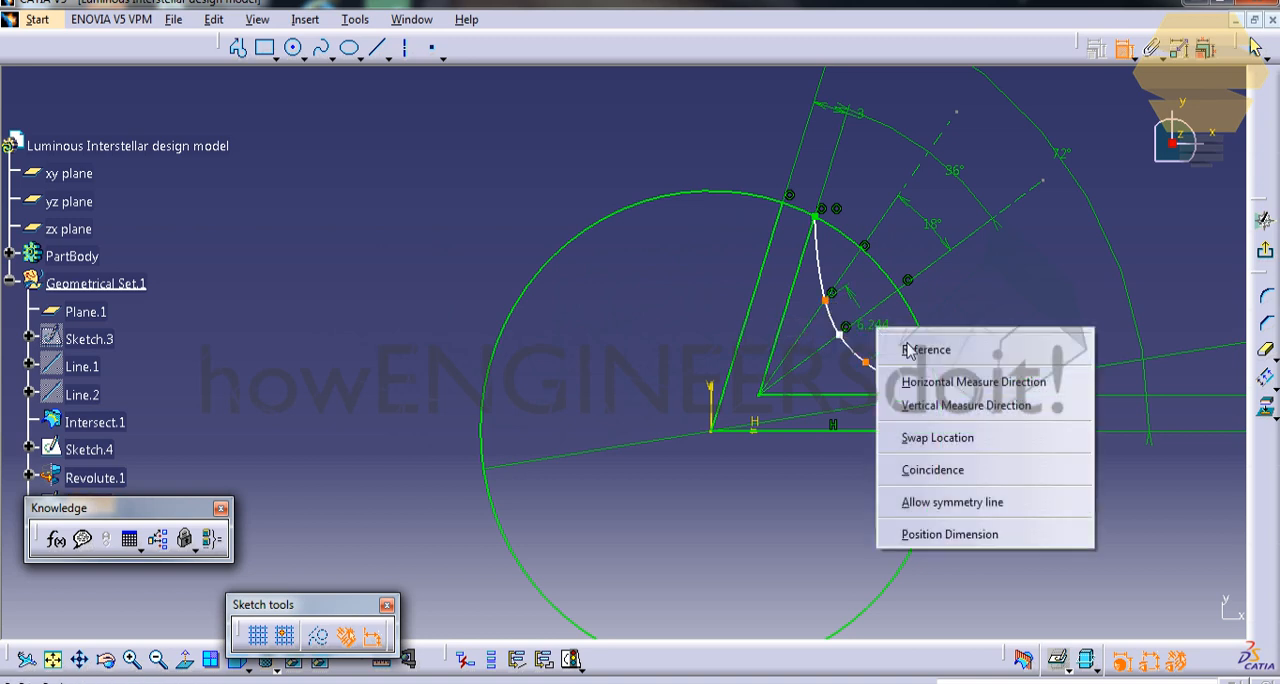
left_click(926, 349)
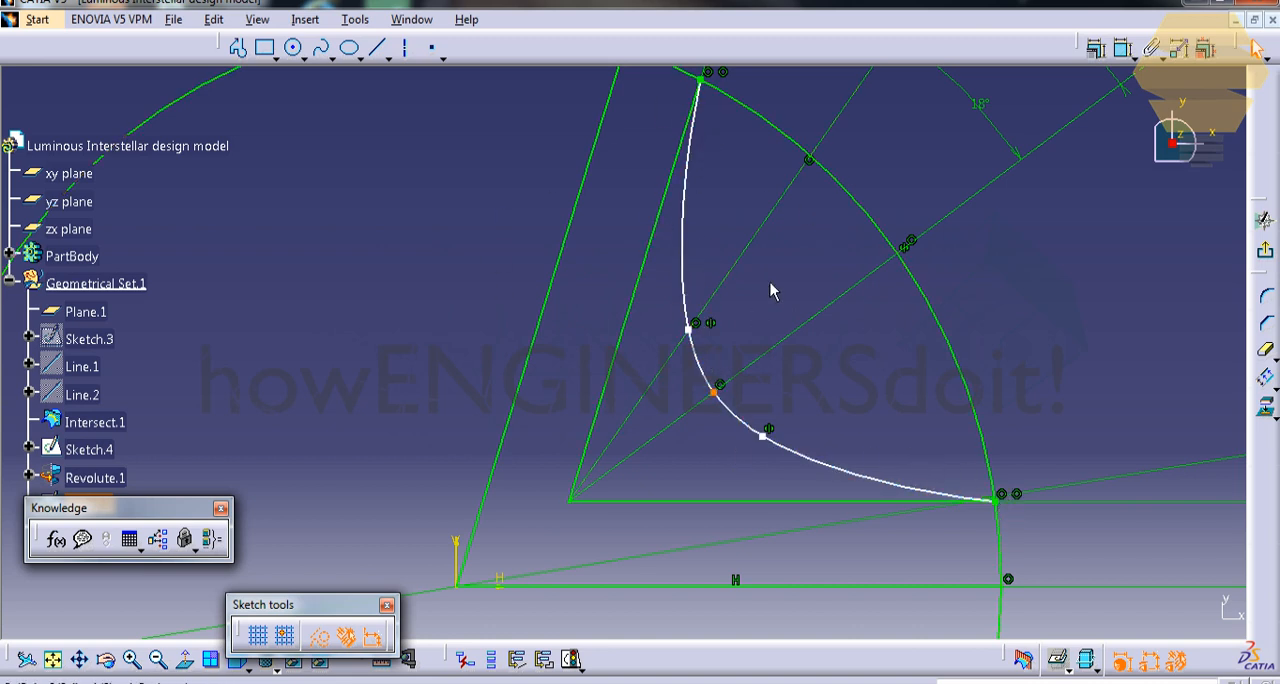
mouse_move(712, 295)
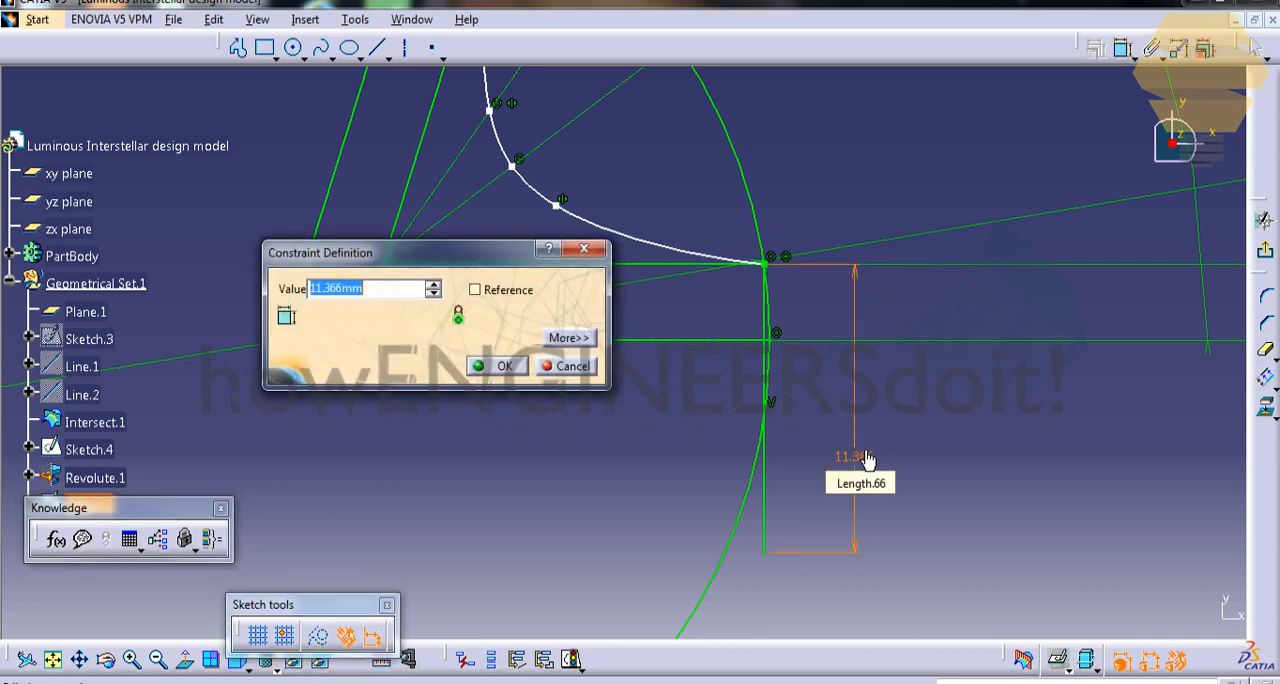
Step: Set the vertical line from the spline end to 6 mm
left_click(504, 365)
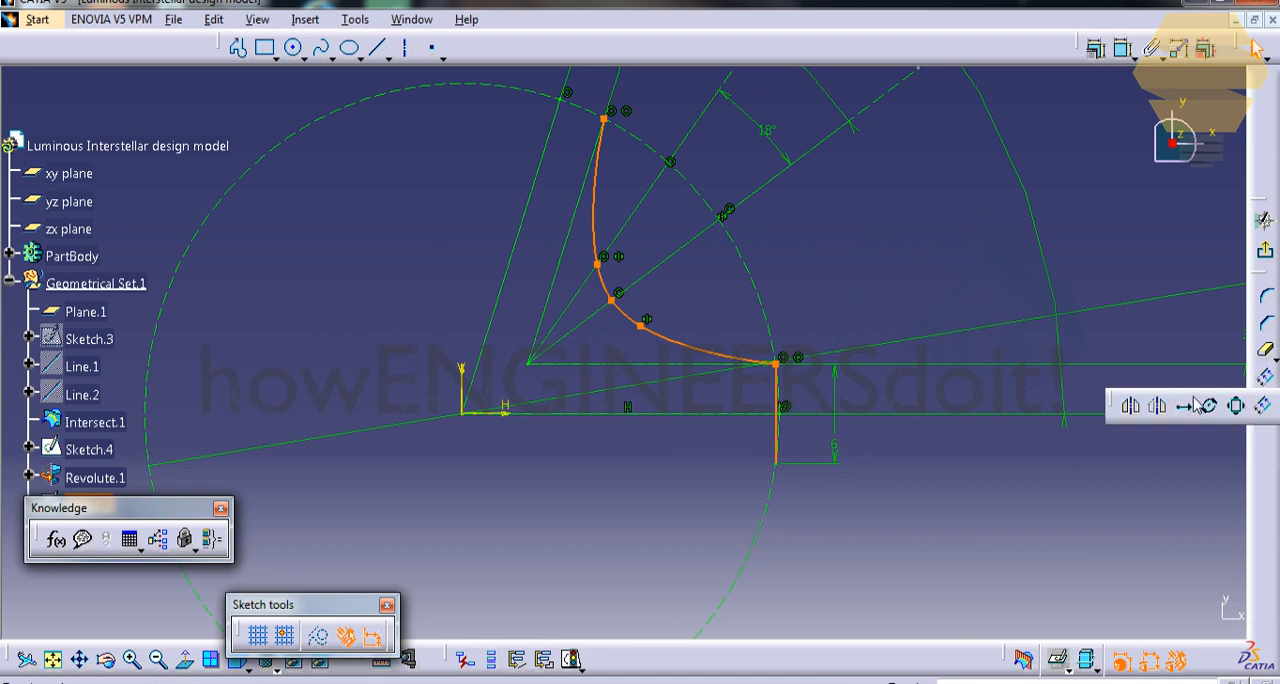
Step: Rotate the profile with duplication into 4 copies spaced 72° apart
left_click(1207, 405)
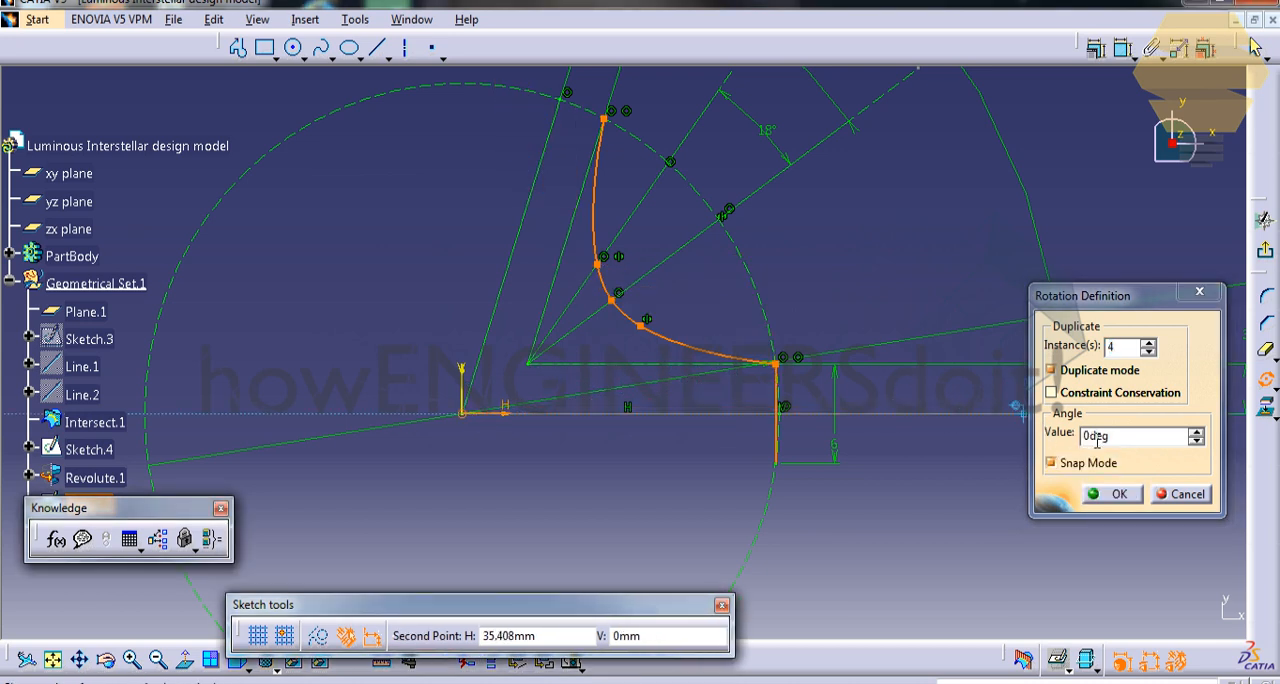
type("72deg")
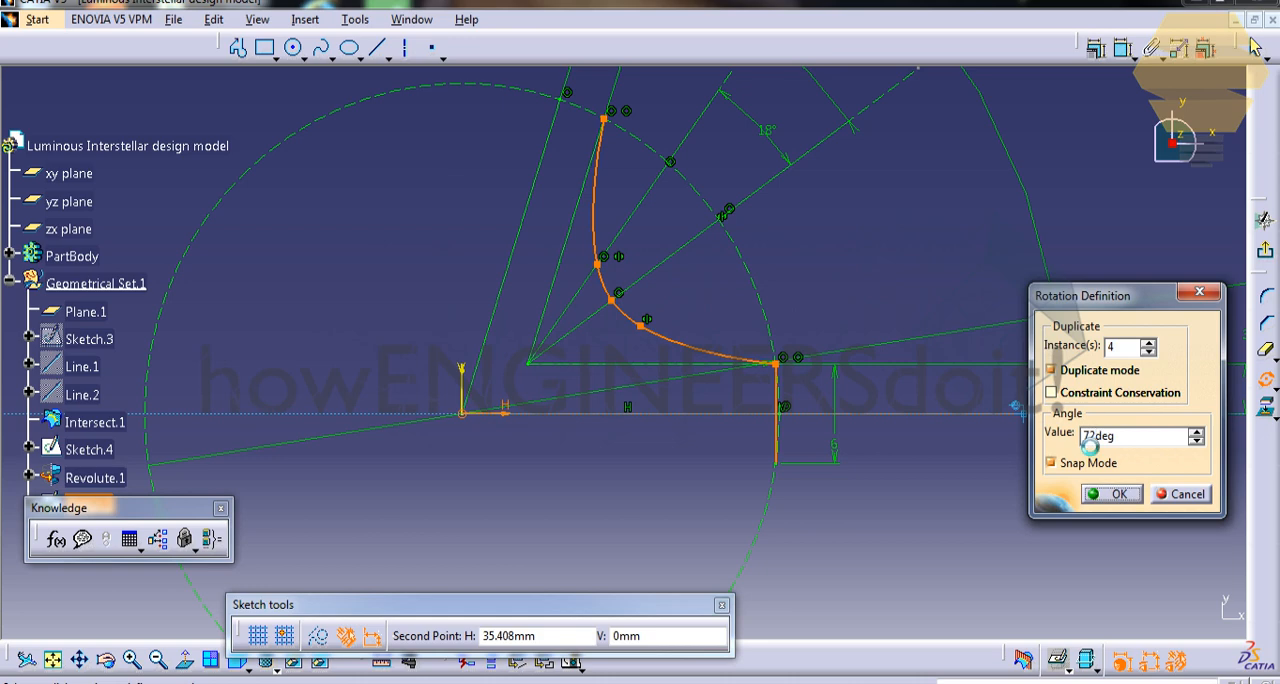
left_click(1111, 493)
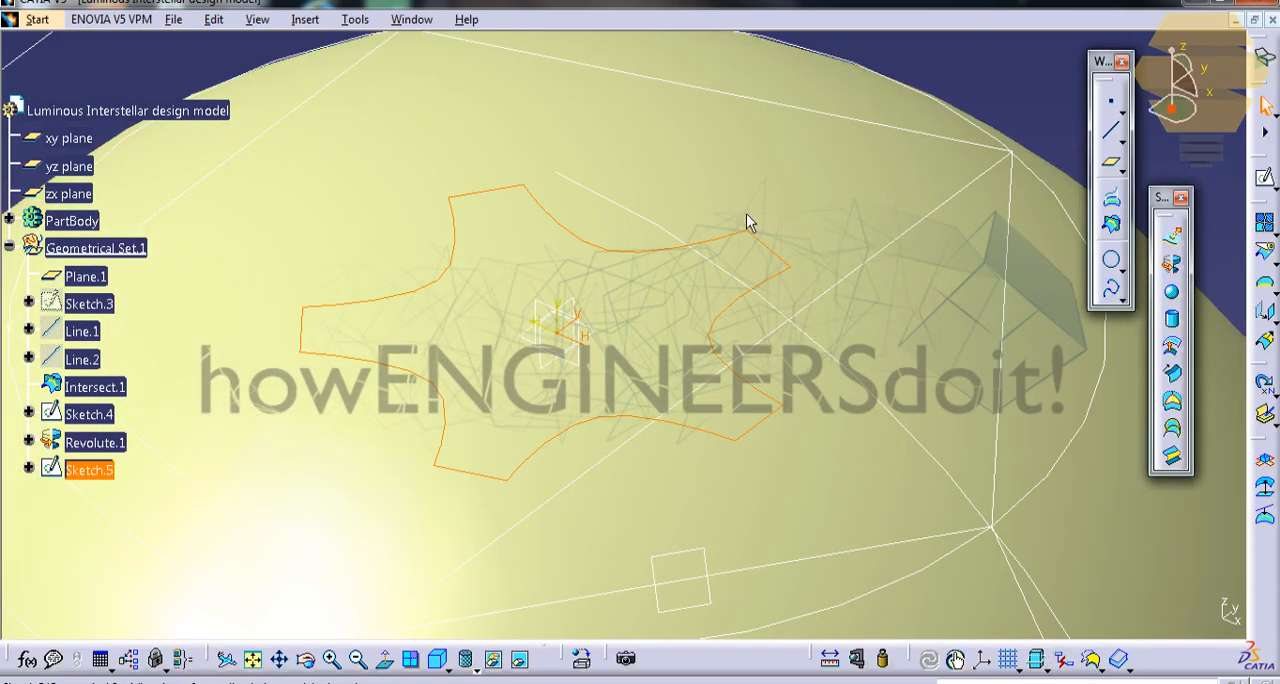
Step: Create Project.1 by projecting Sketch.5 normally onto Revolute.1
left_click(72, 220)
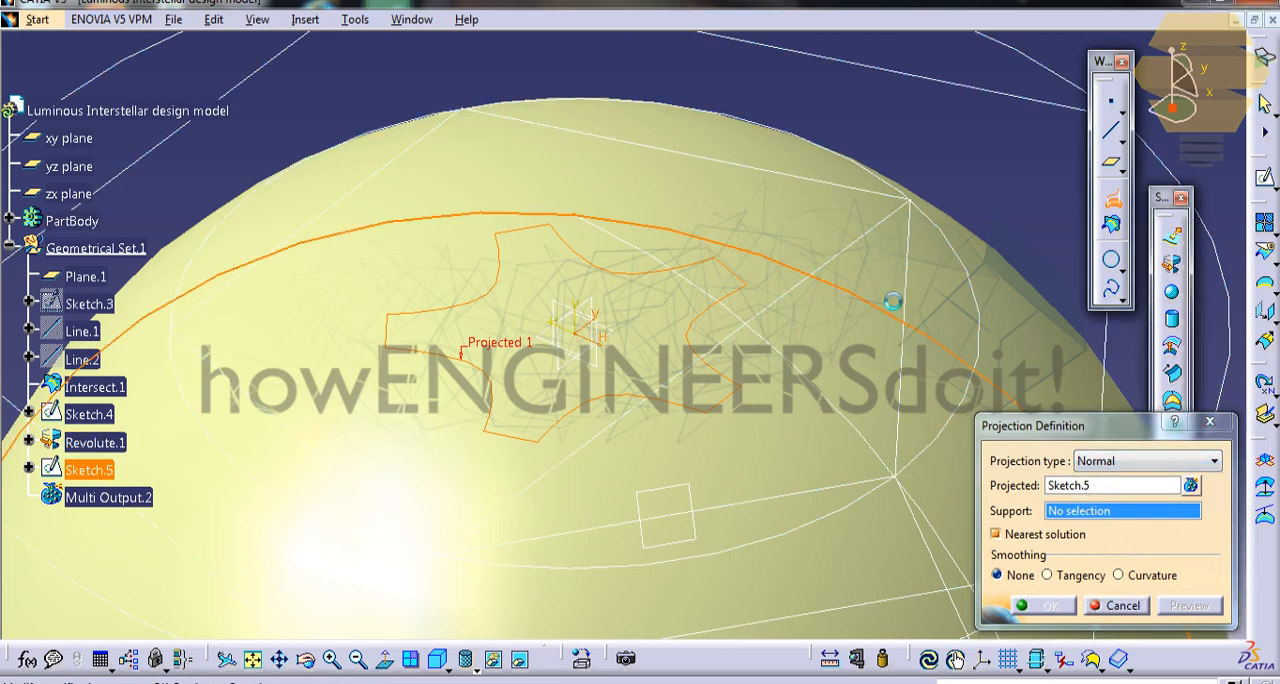
left_click(95, 442)
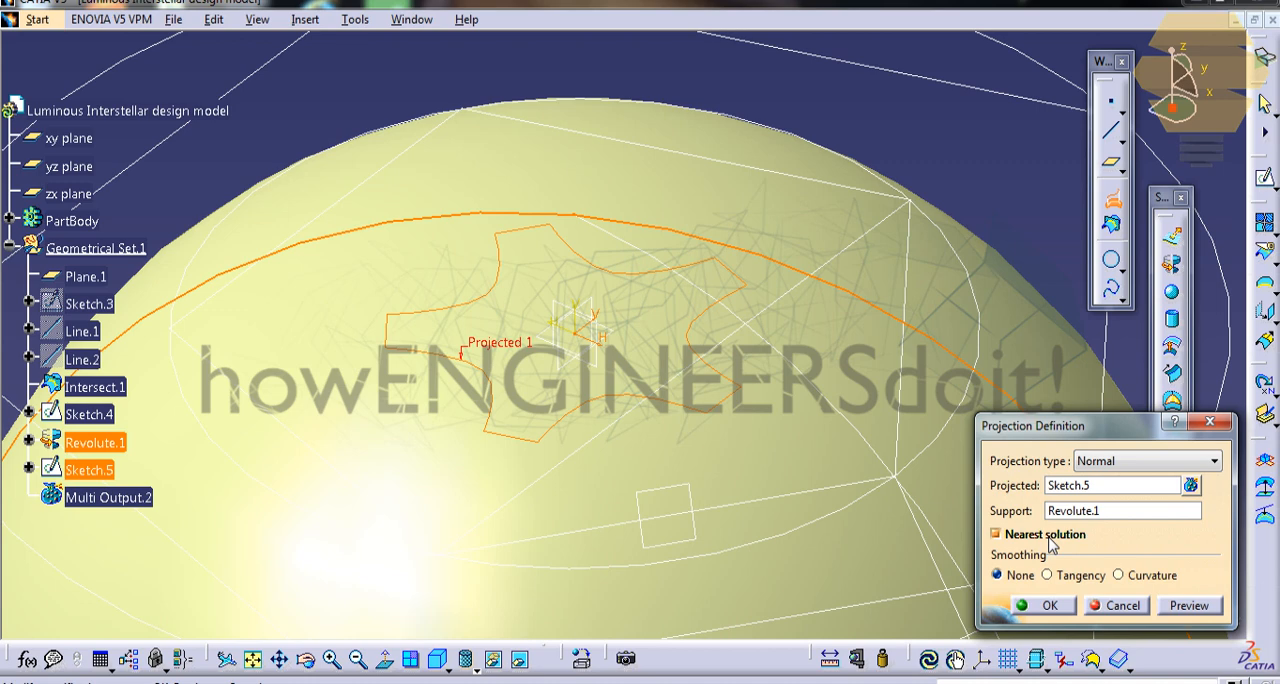
left_click(995, 534)
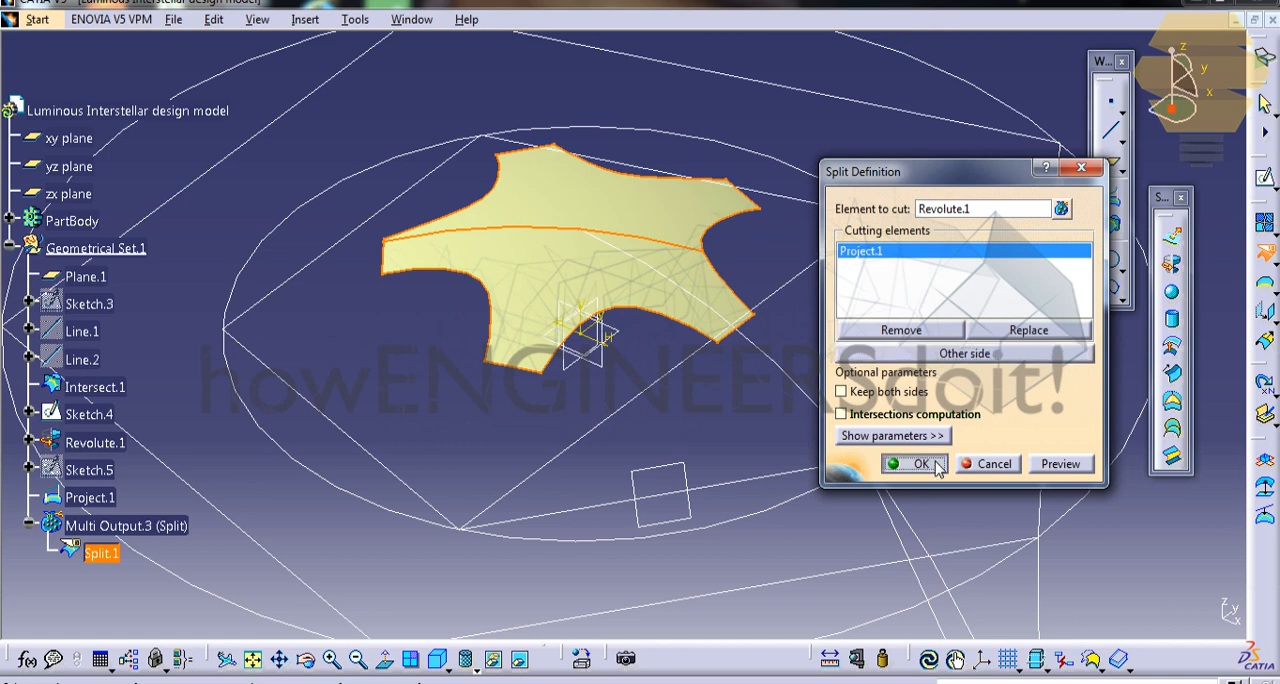
Step: Cut Revolute.1 with Project.1 to keep the star patch as Split.1
left_click(914, 463)
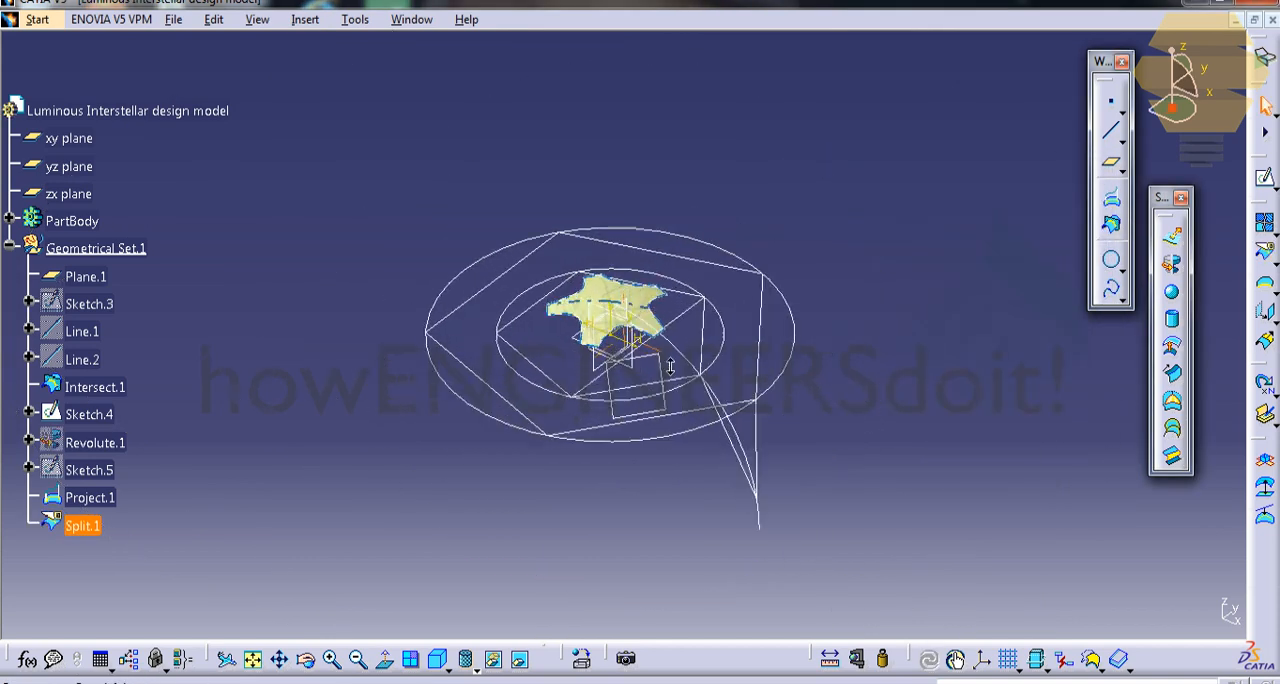